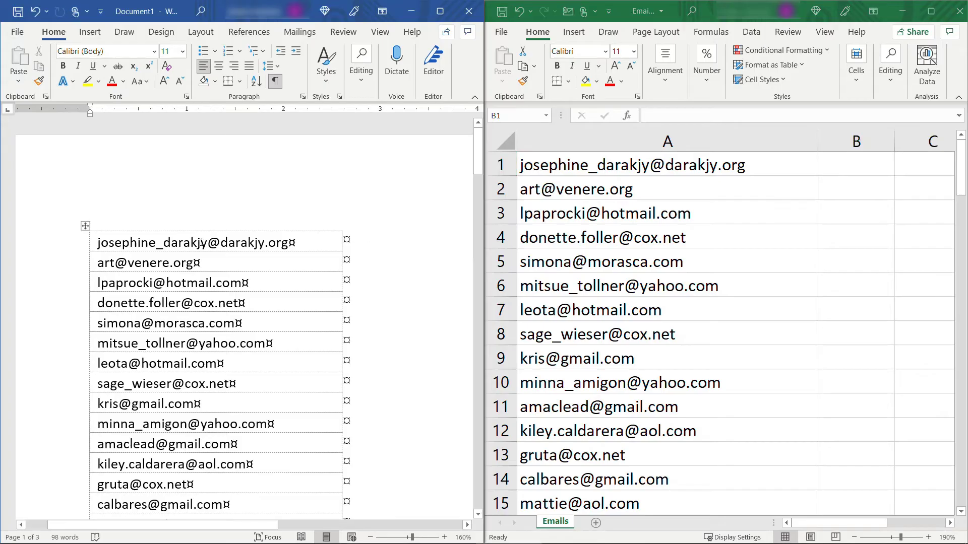
Delete the entire email address table from the Word document
left_click(86, 226)
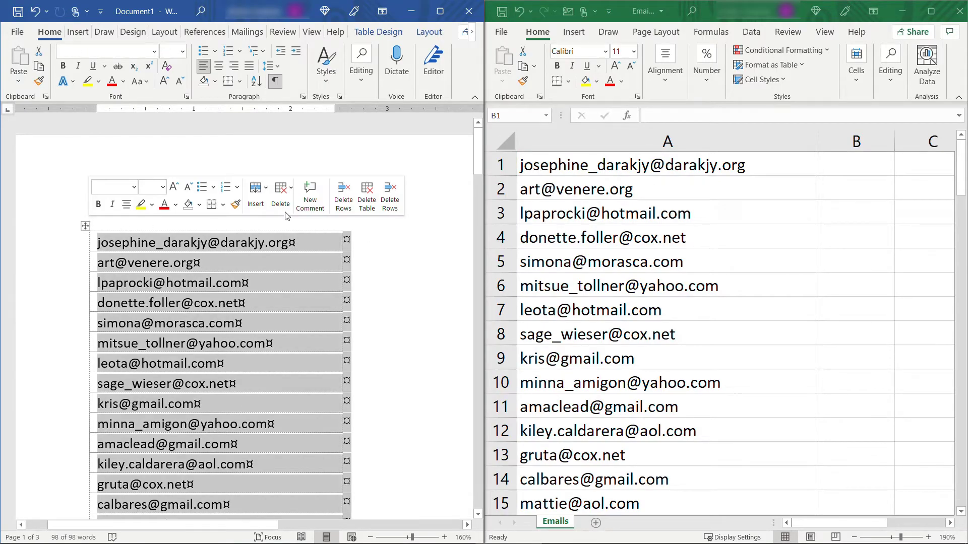
left_click(280, 191)
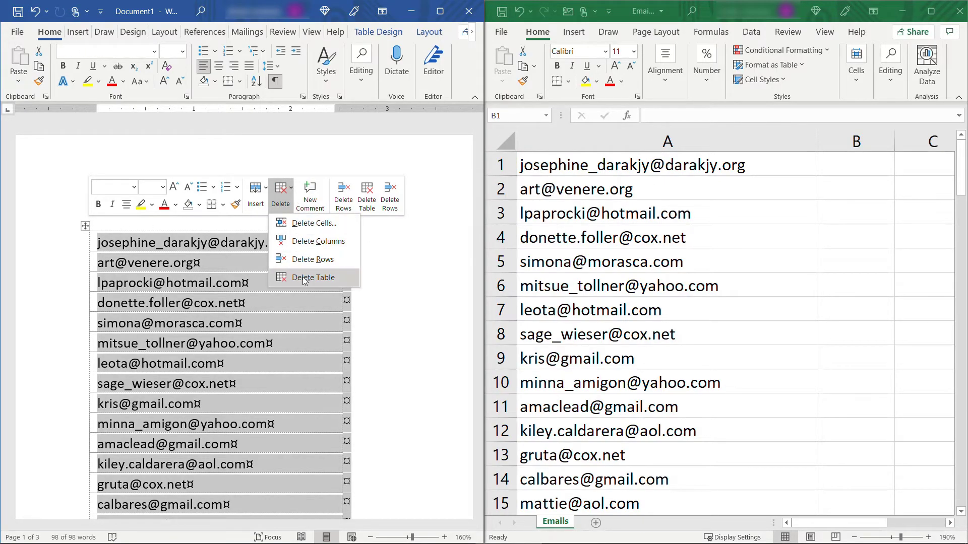
left_click(313, 277)
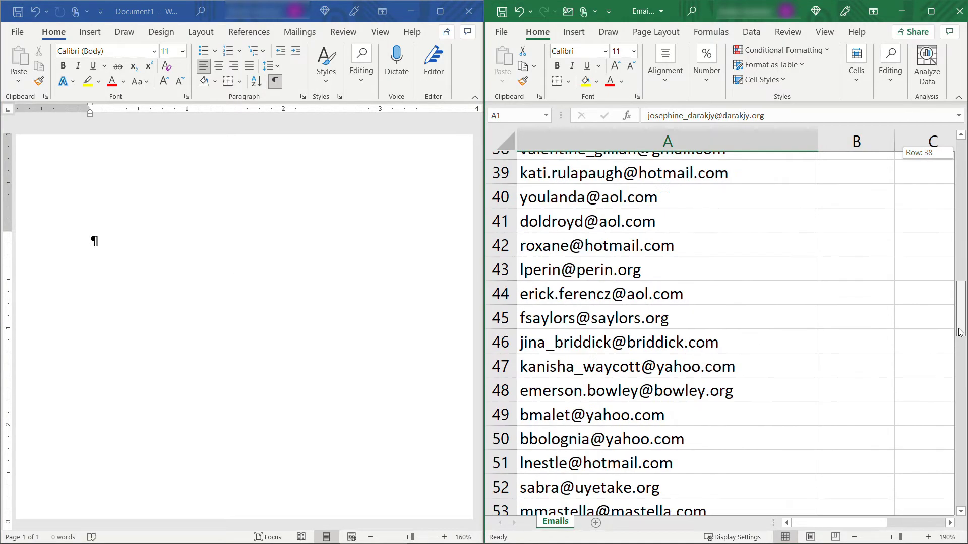
Paste the 98 copied Excel email addresses into Word as a table
scroll("down", 3)
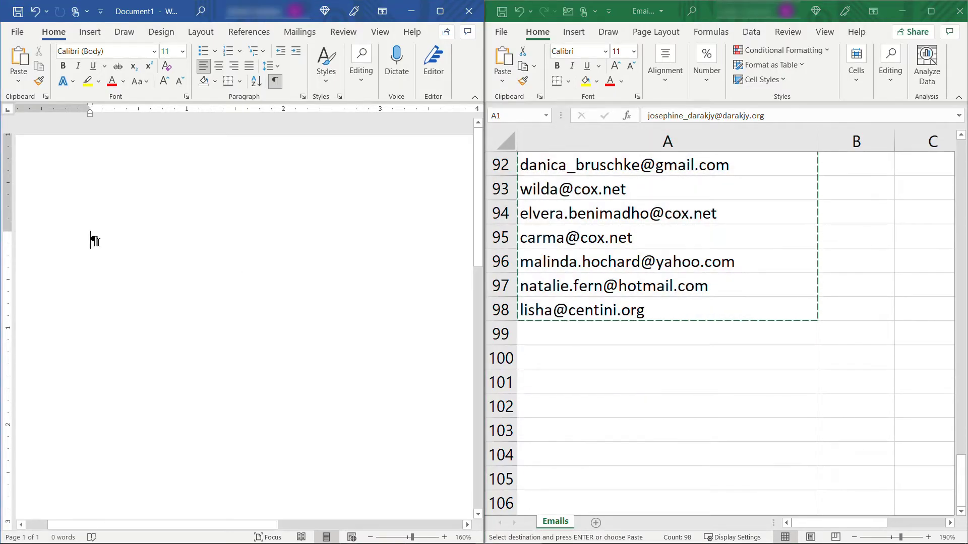
key("ctrl+v")
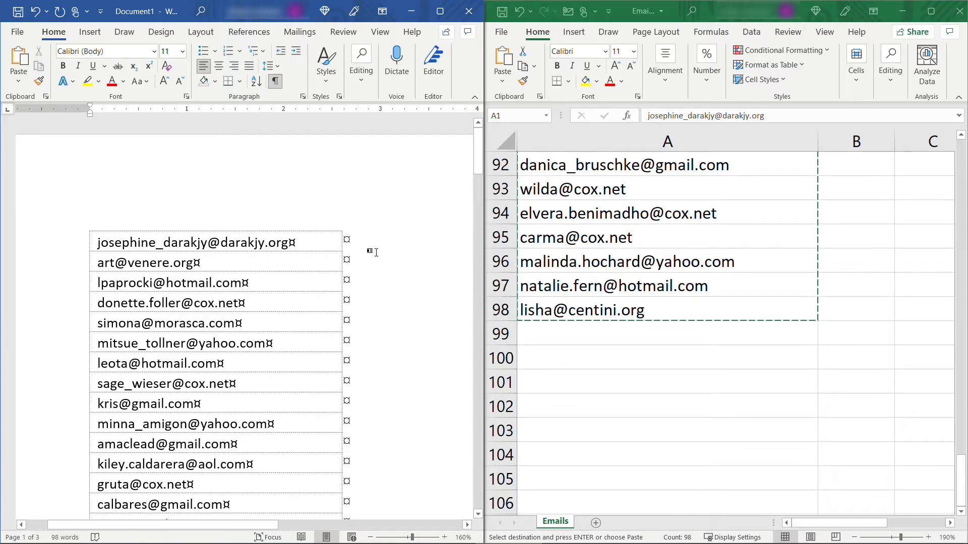
mouse_move(379, 245)
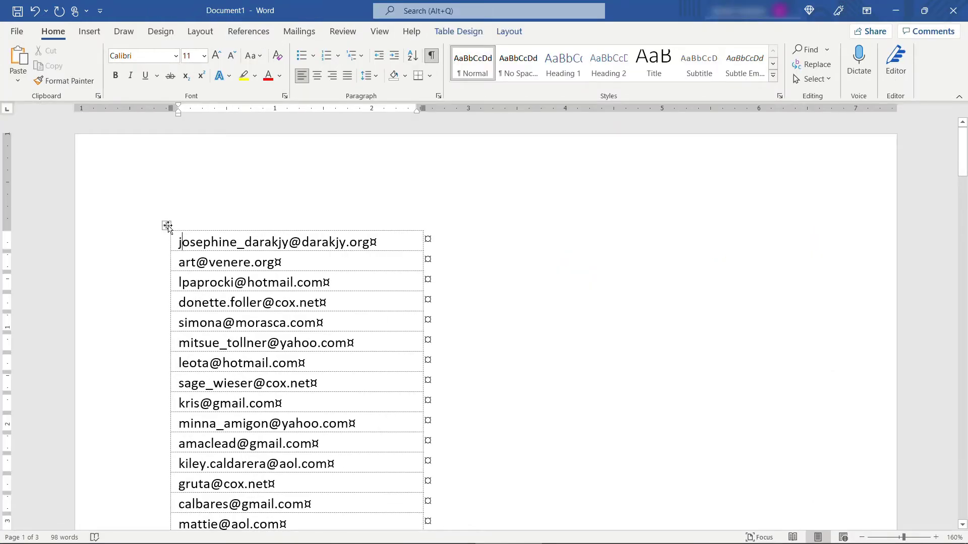
Convert the email table to text separated by paragraph marks
left_click(167, 227)
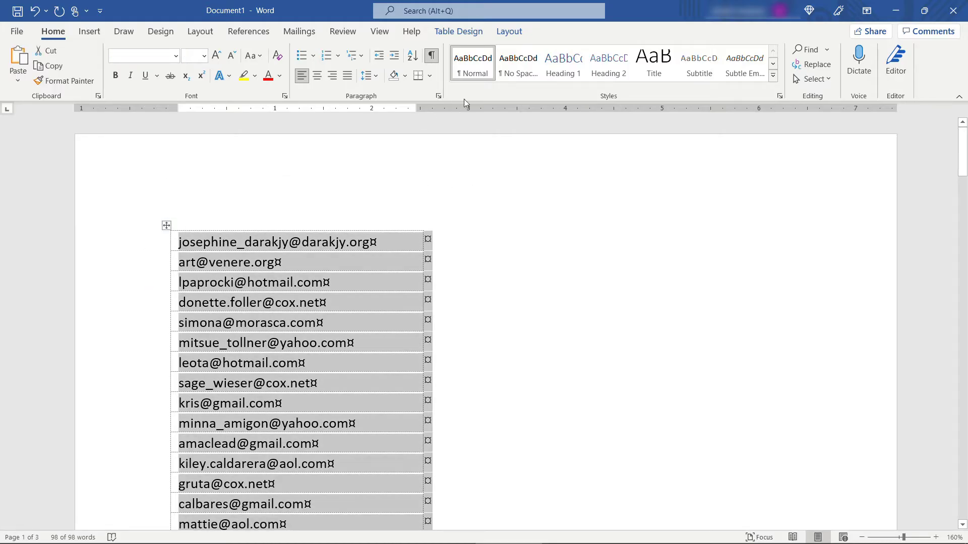
left_click(509, 32)
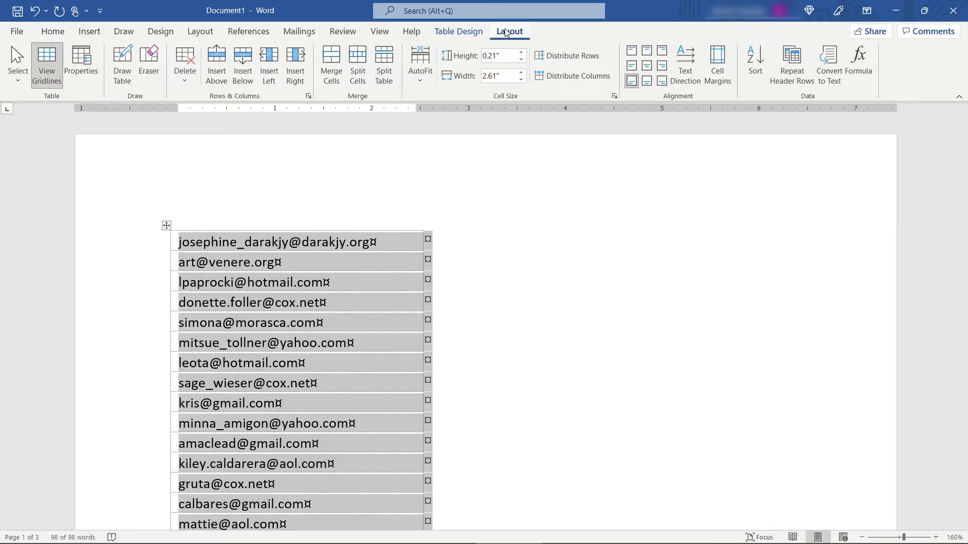
mouse_move(829, 61)
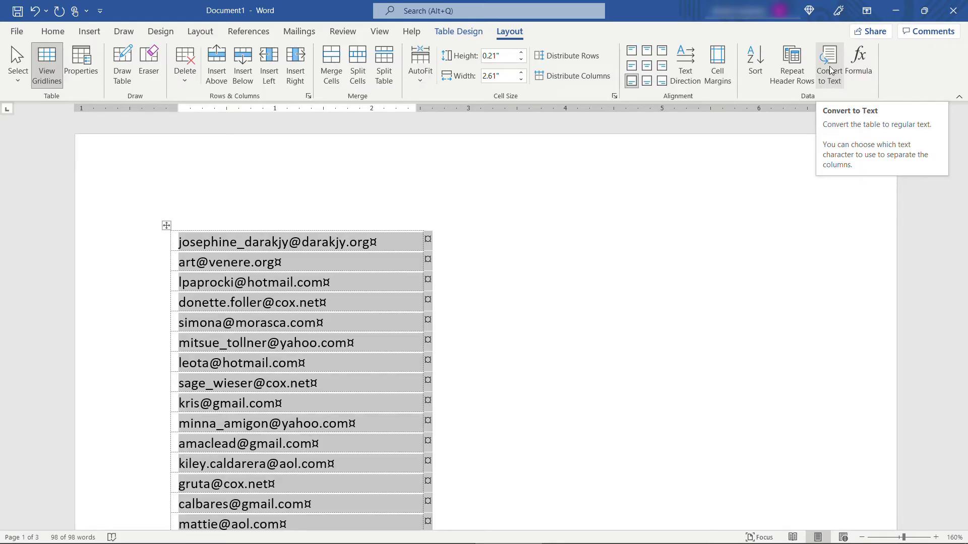
left_click(829, 56)
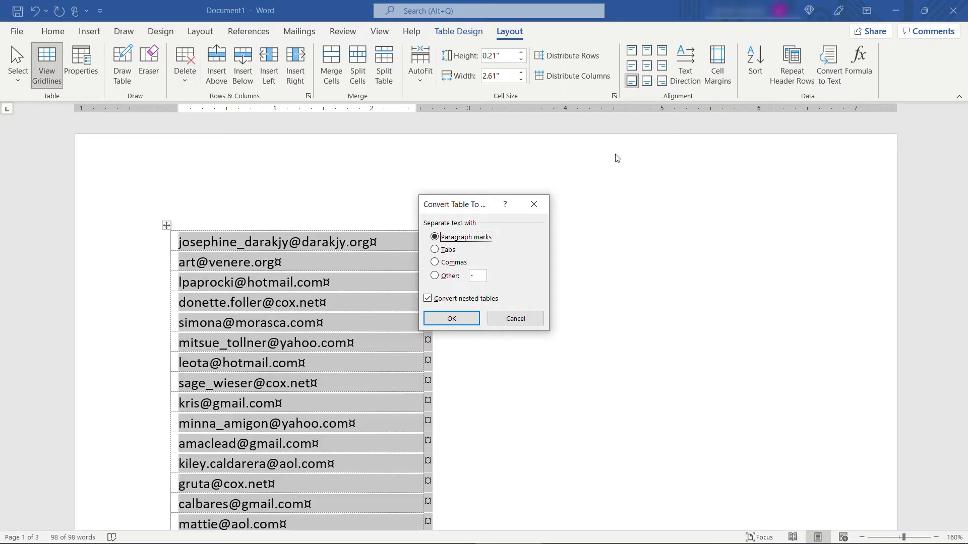
mouse_move(521, 266)
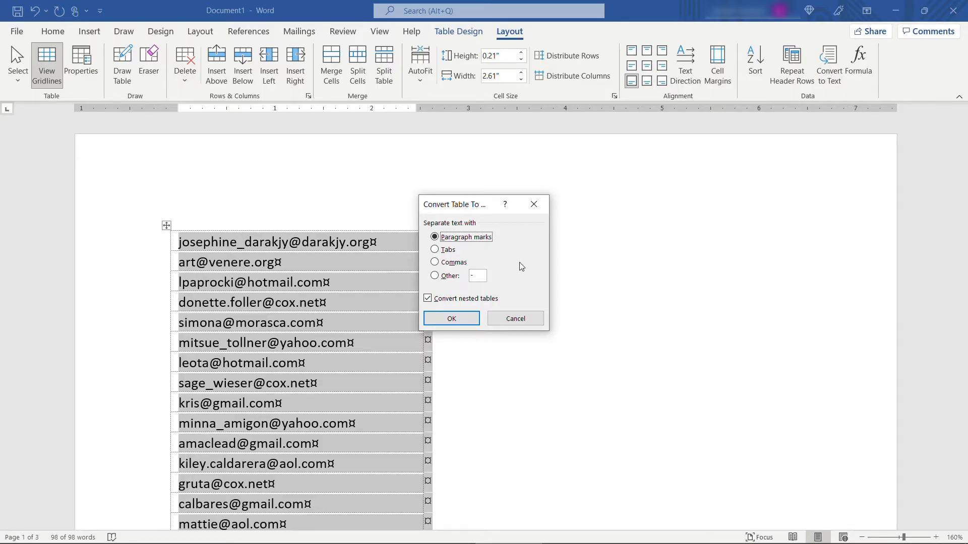
left_click(451, 319)
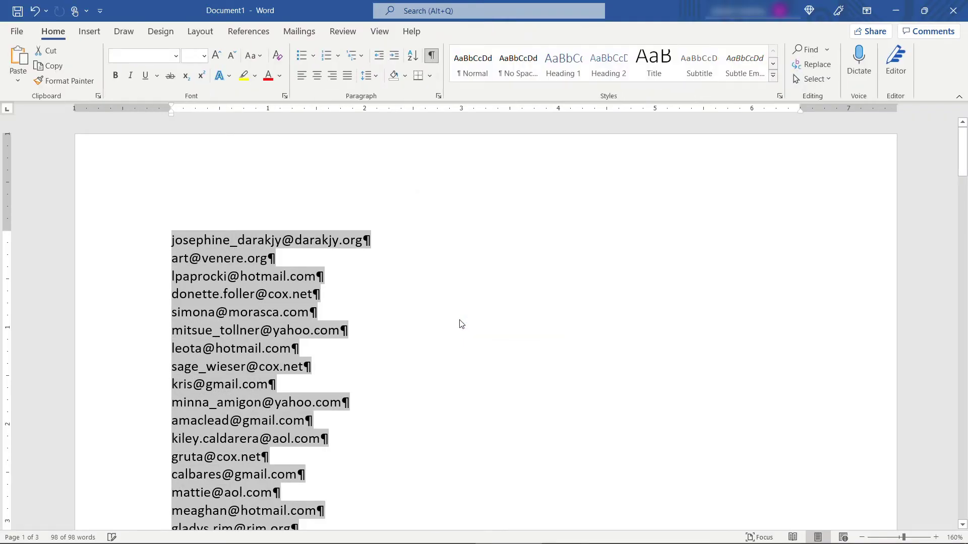
left_click(419, 243)
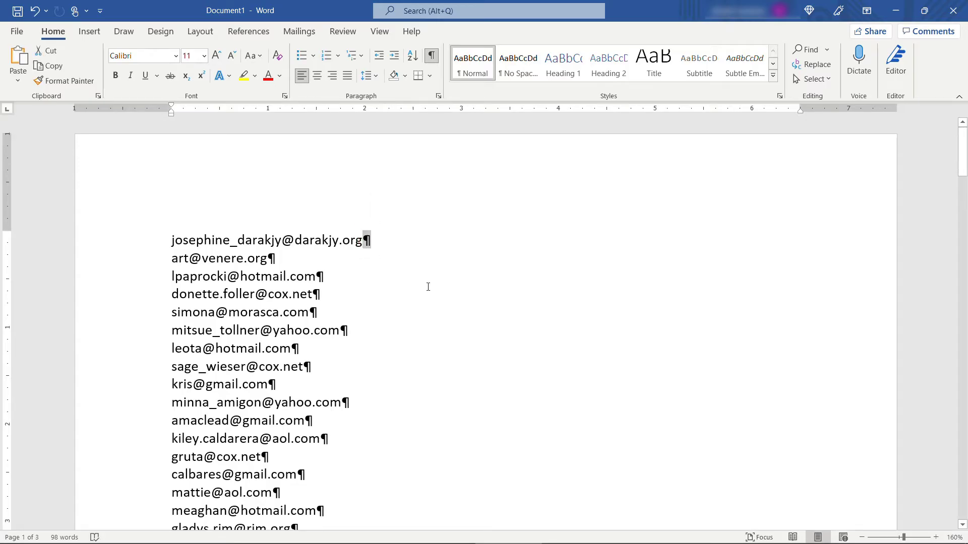
mouse_move(431, 300)
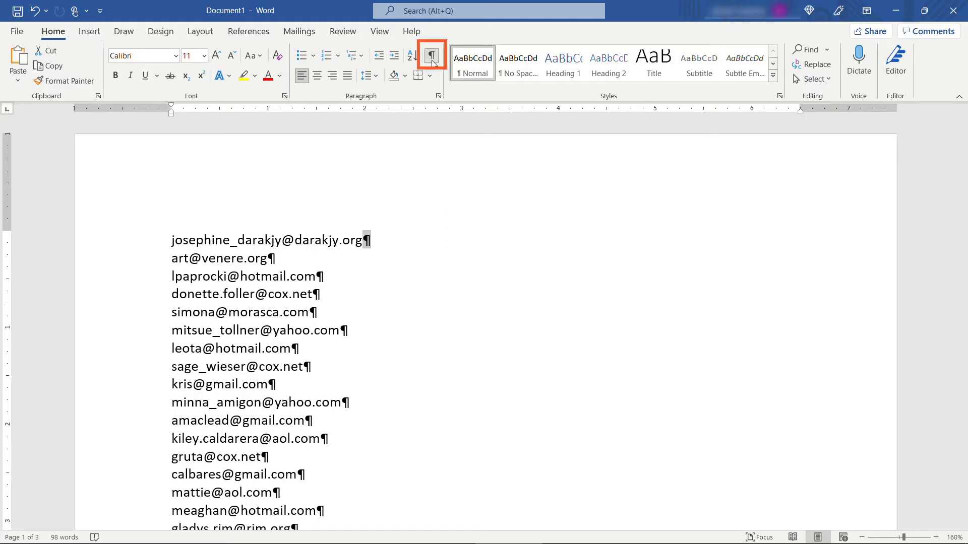
mouse_move(432, 56)
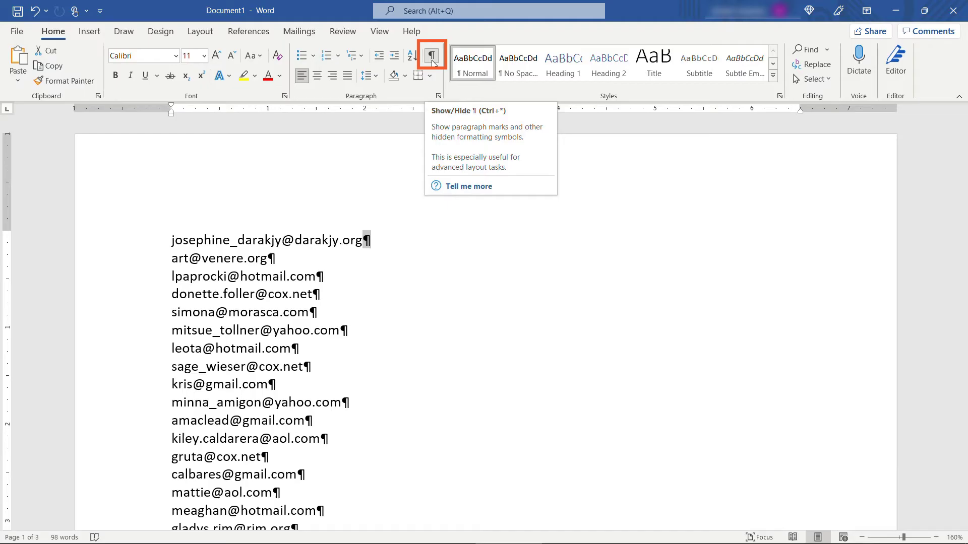
mouse_move(382, 245)
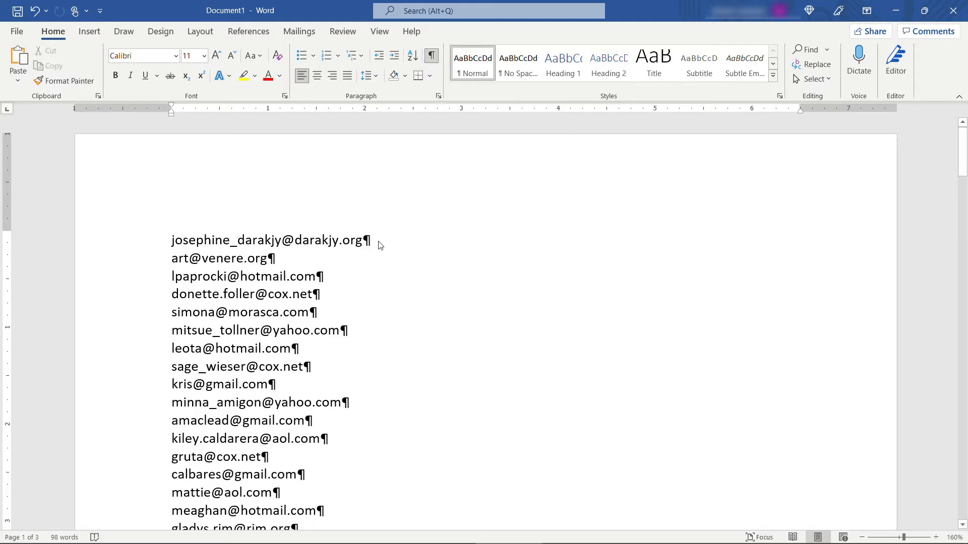
Open Find and Replace with More options and the Special character list shown
key("Ctrl+H")
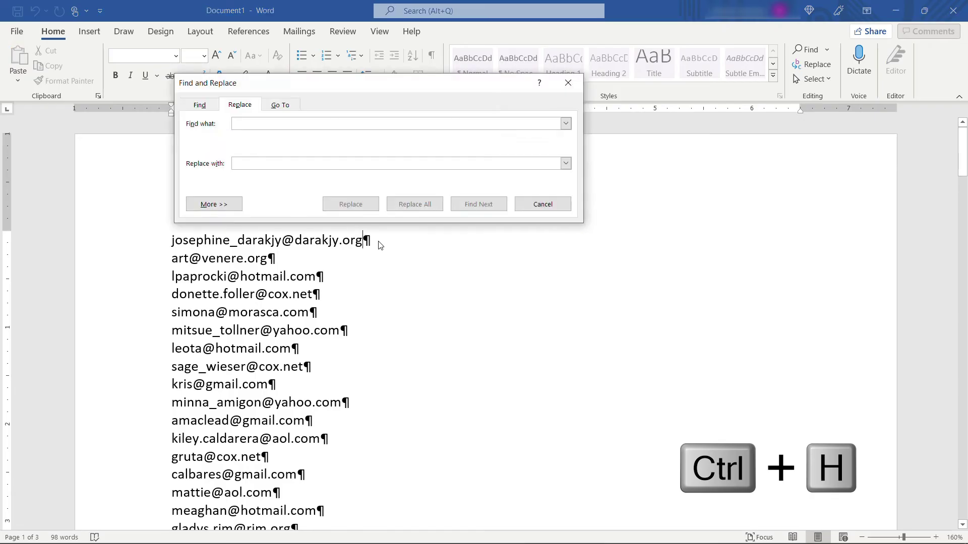
left_click(397, 124)
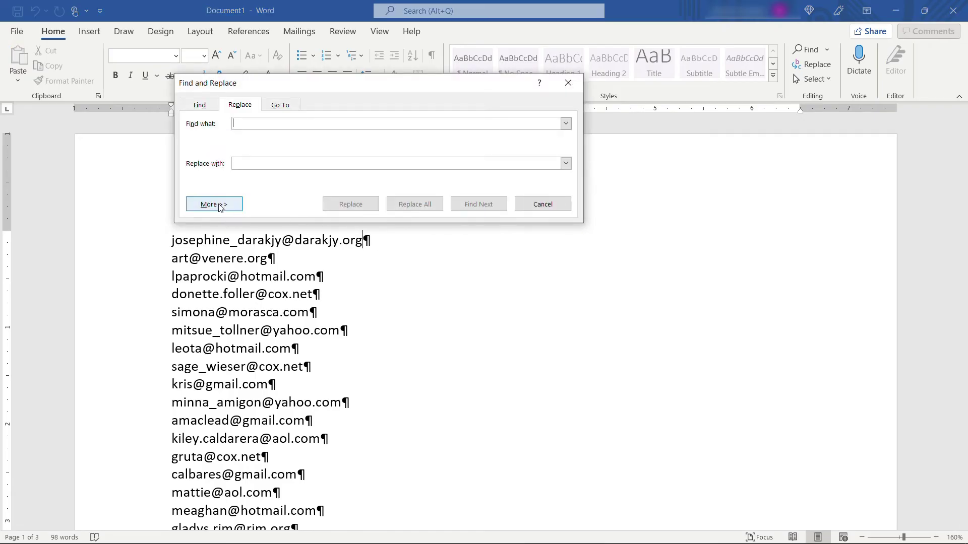
left_click(213, 204)
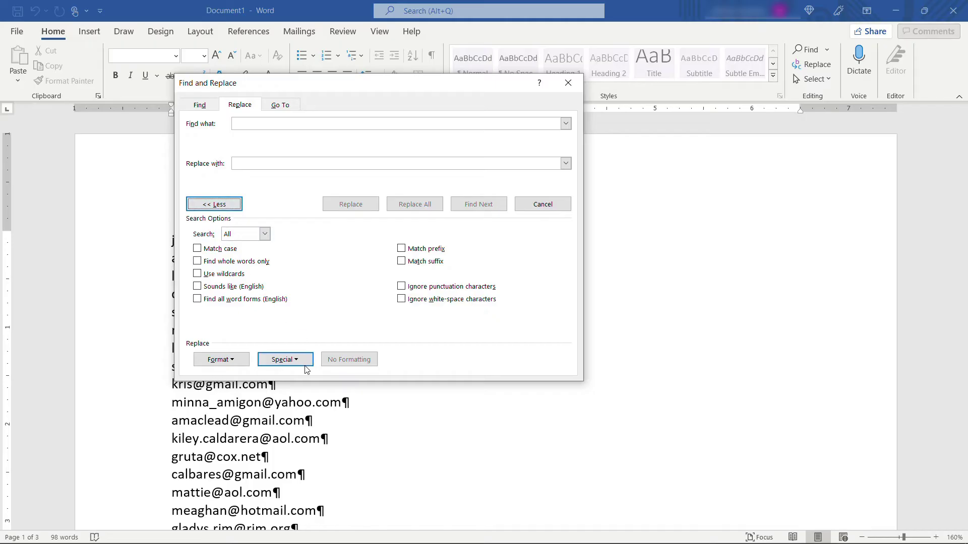
left_click(284, 359)
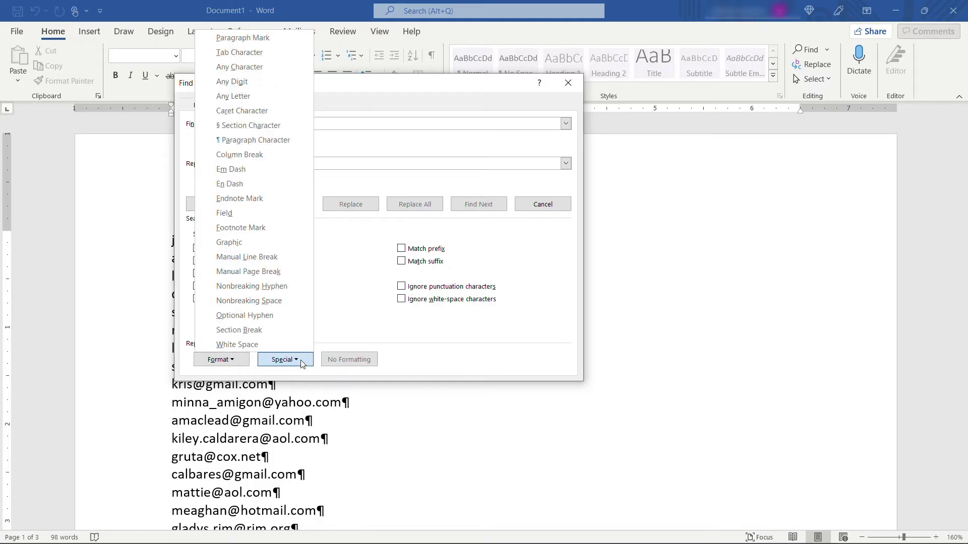
mouse_move(276, 39)
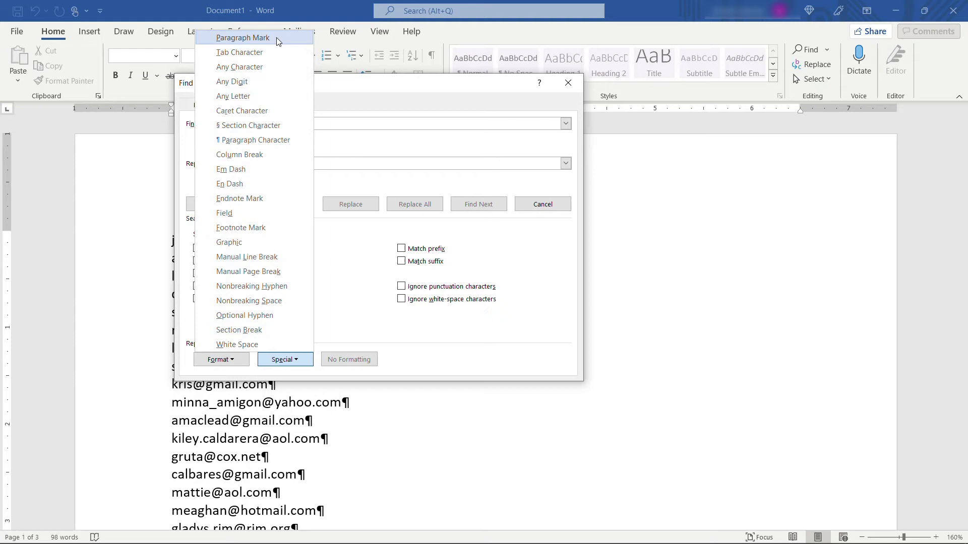
Replace all paragraph marks with ';', confirming the 99 replacements
left_click(240, 37)
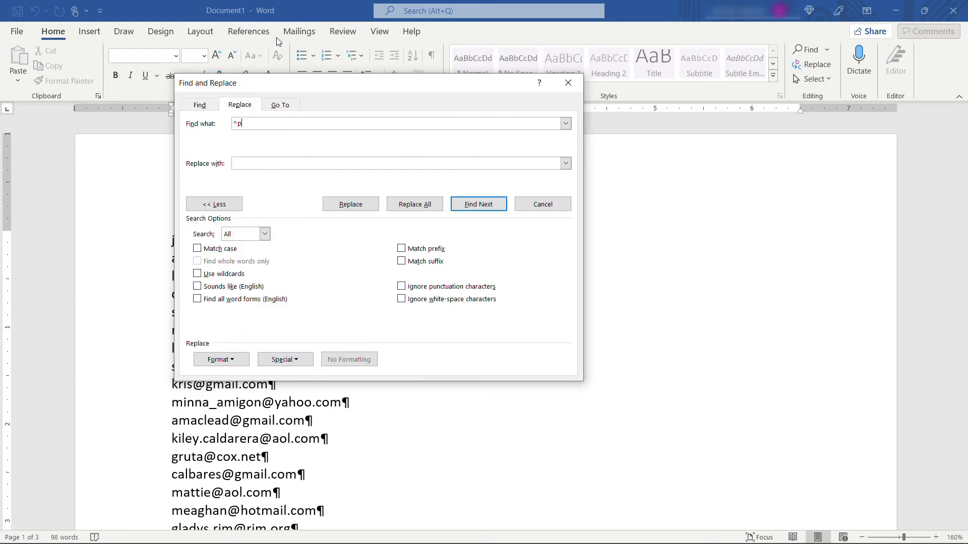
mouse_move(256, 124)
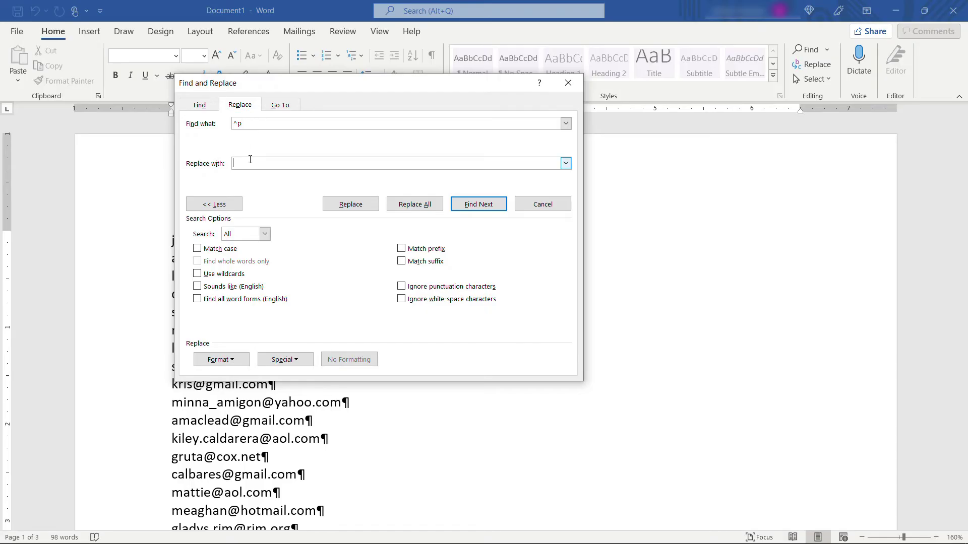
type(";")
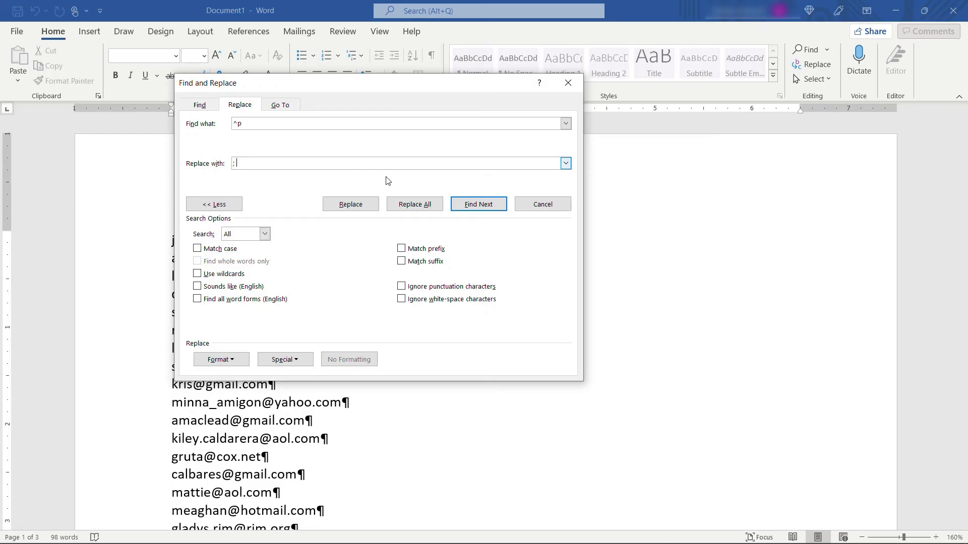
left_click(414, 204)
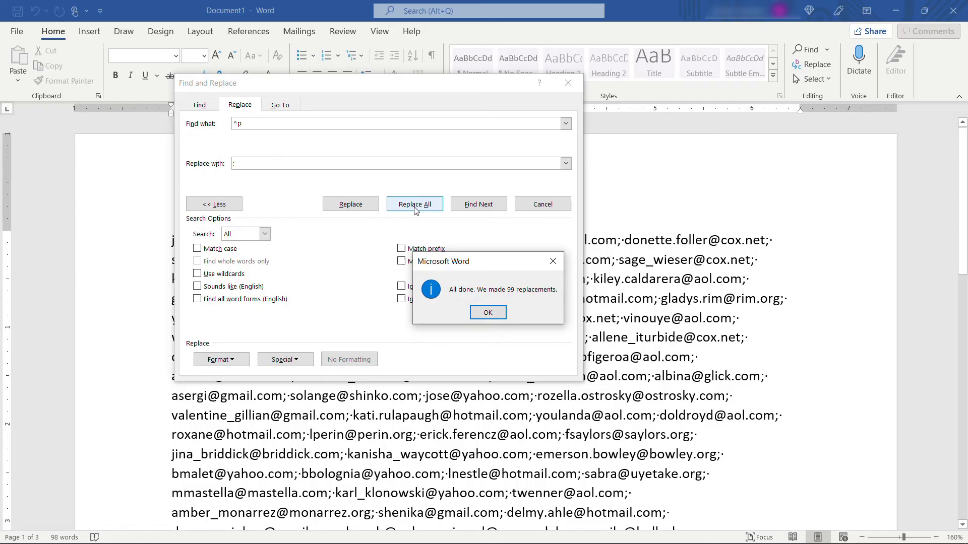
left_click(488, 313)
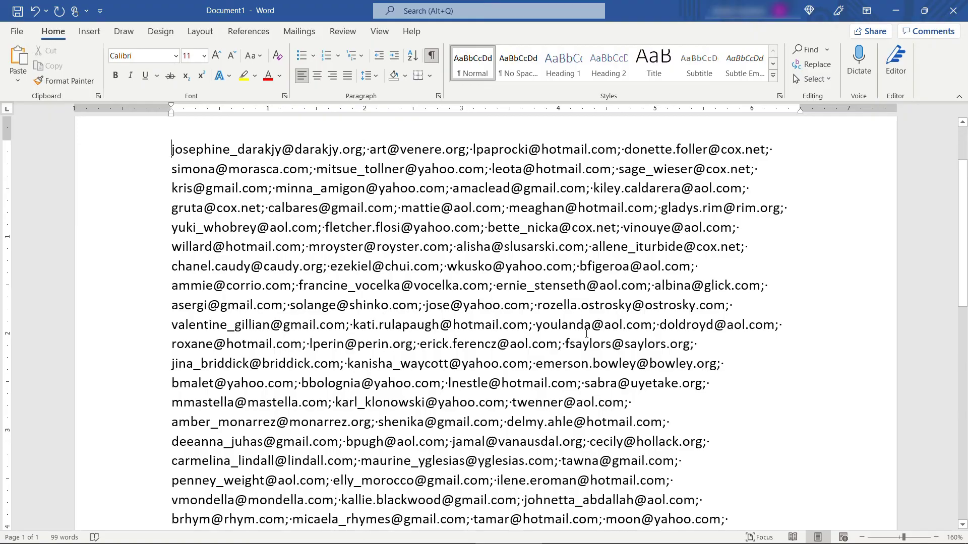
scroll("down", 3)
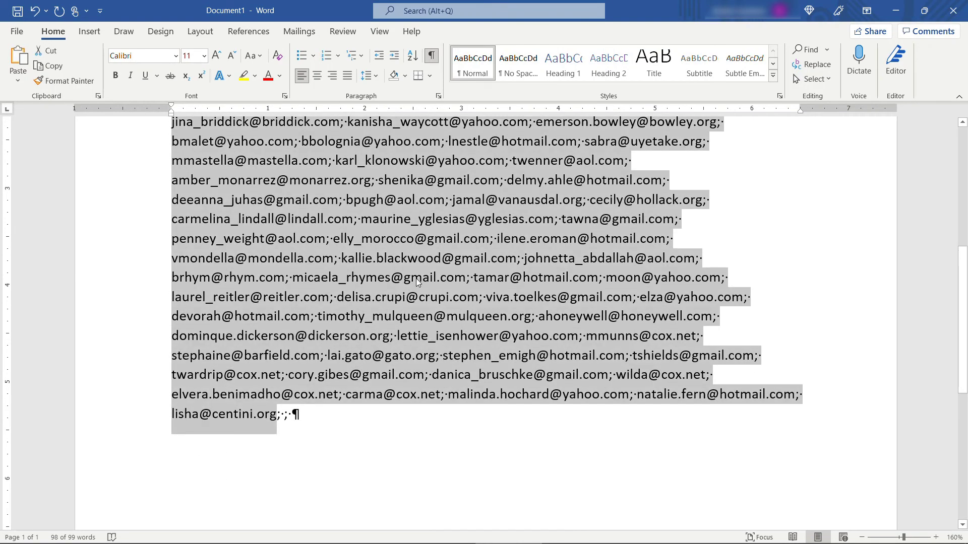
key("Ctrl+C")
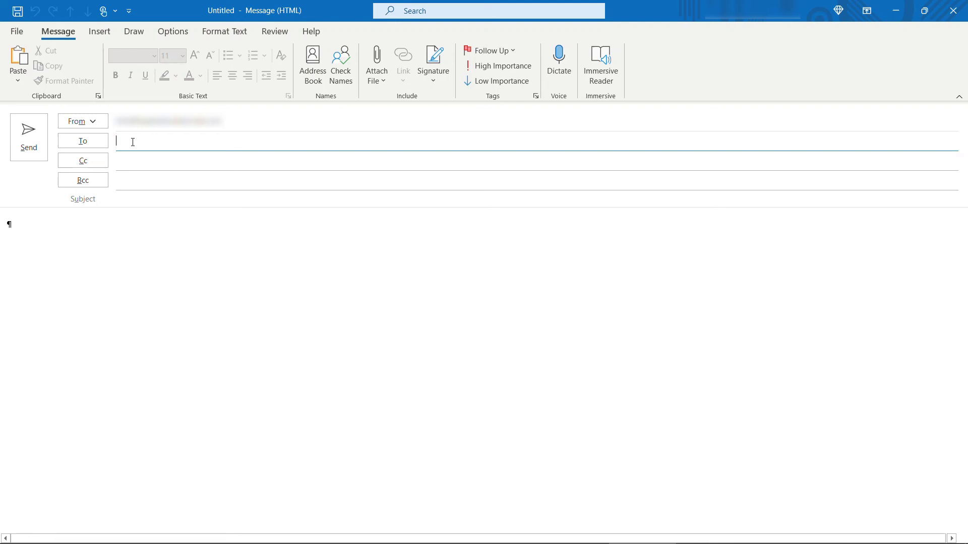
Paste the semicolon-separated address list into the new message's To field
key("ctrl+v")
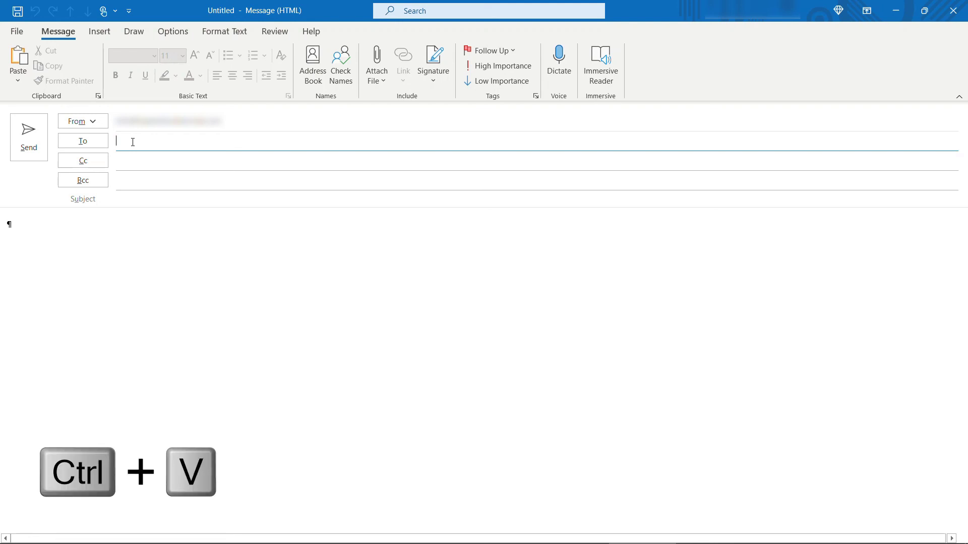
key("ctrl+v")
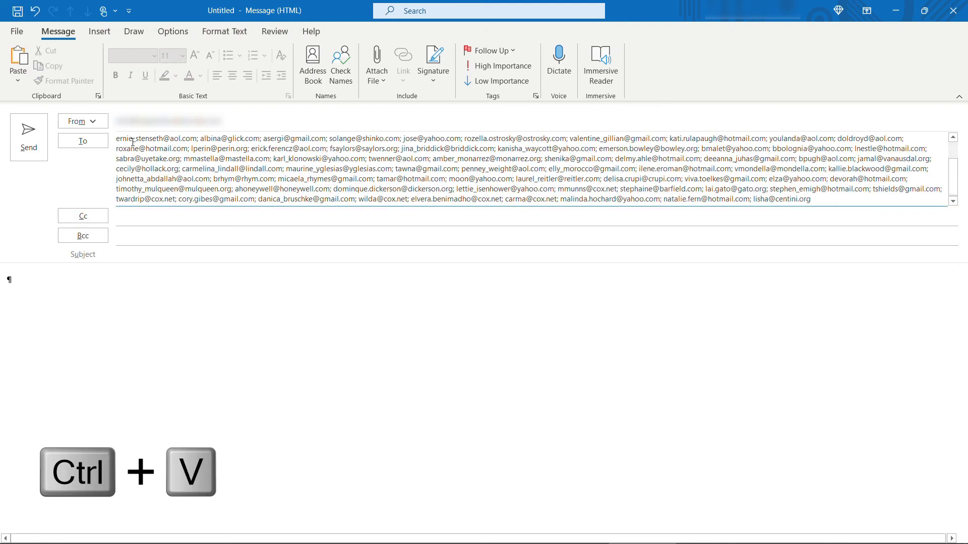
key("ctrl+v")
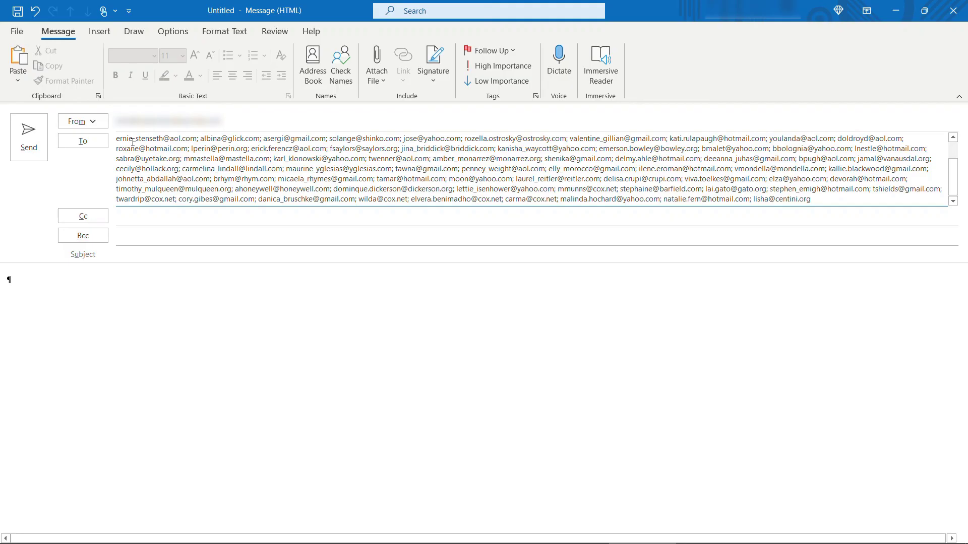